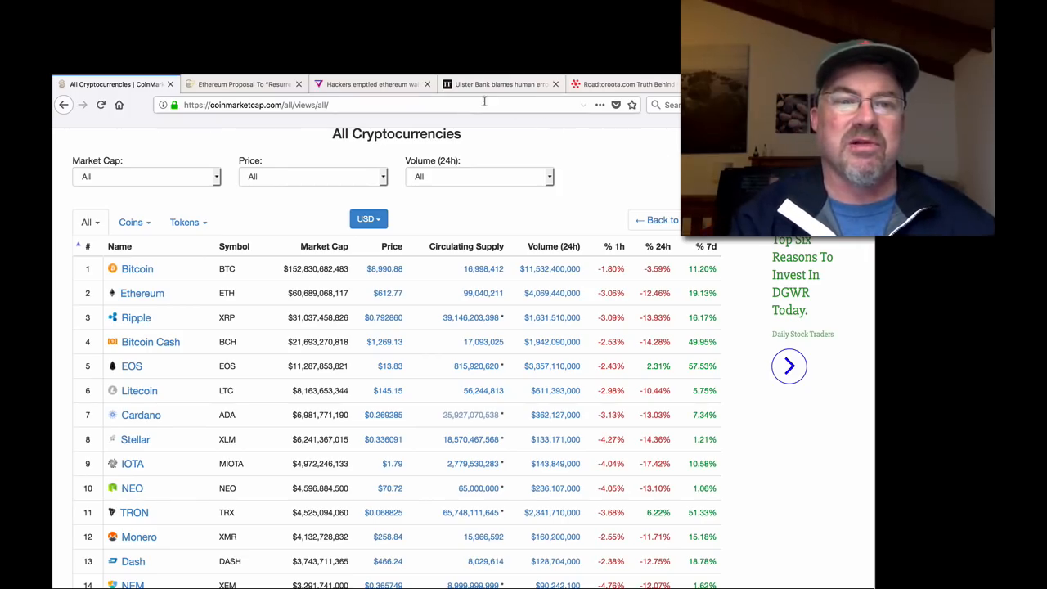
Step: Switch from the CoinMarketCap list to The Verge's Ethereum wallet hack article
{"action": "left_click", "coordinate": [368, 83]}
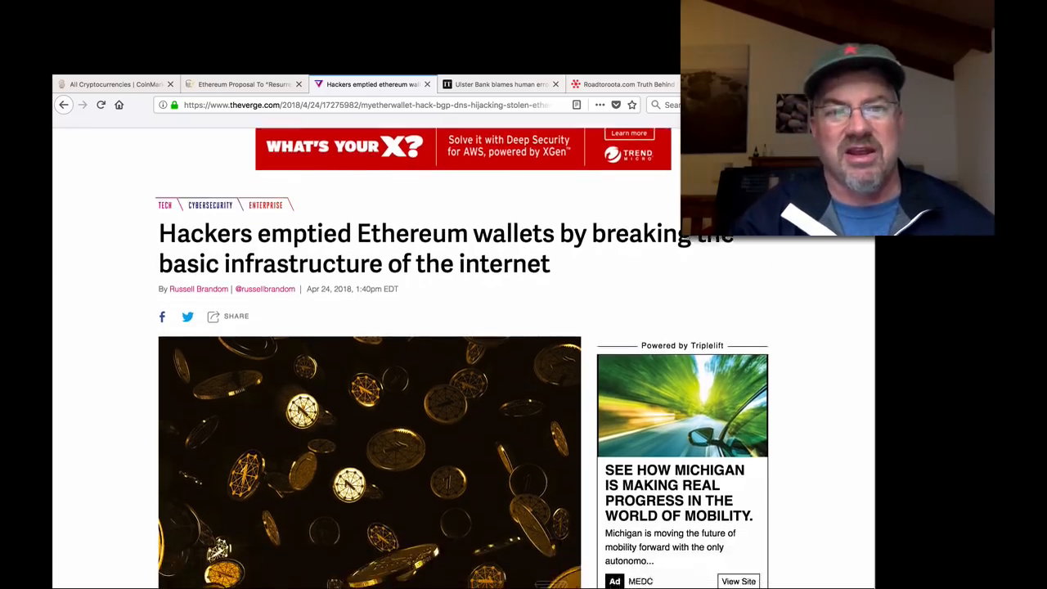
{"action": "scroll", "scroll_direction": "down", "scroll_amount": 3}
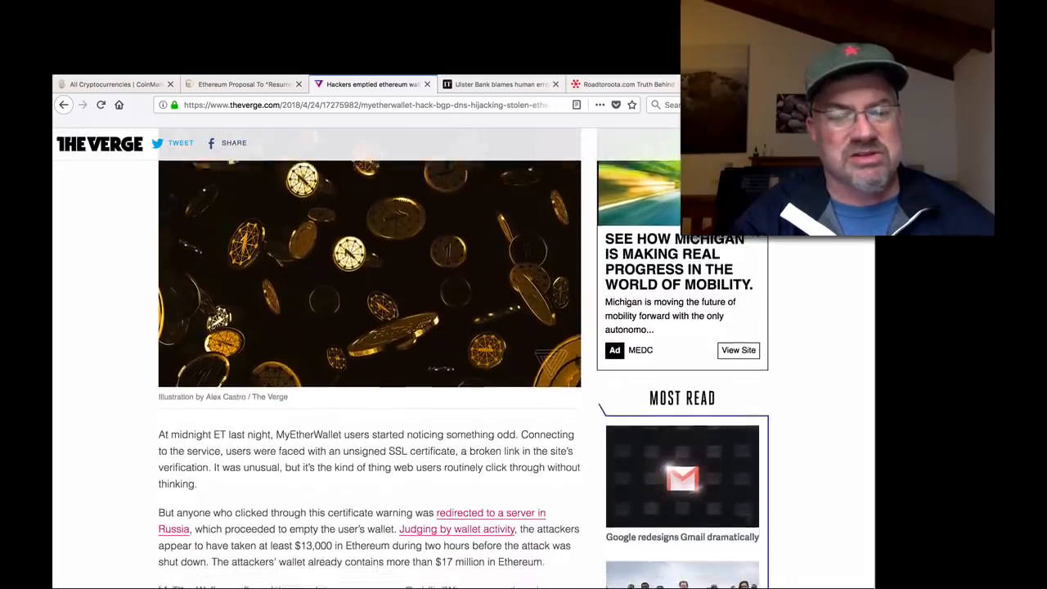
{"action": "scroll", "scroll_direction": "down", "scroll_amount": 3}
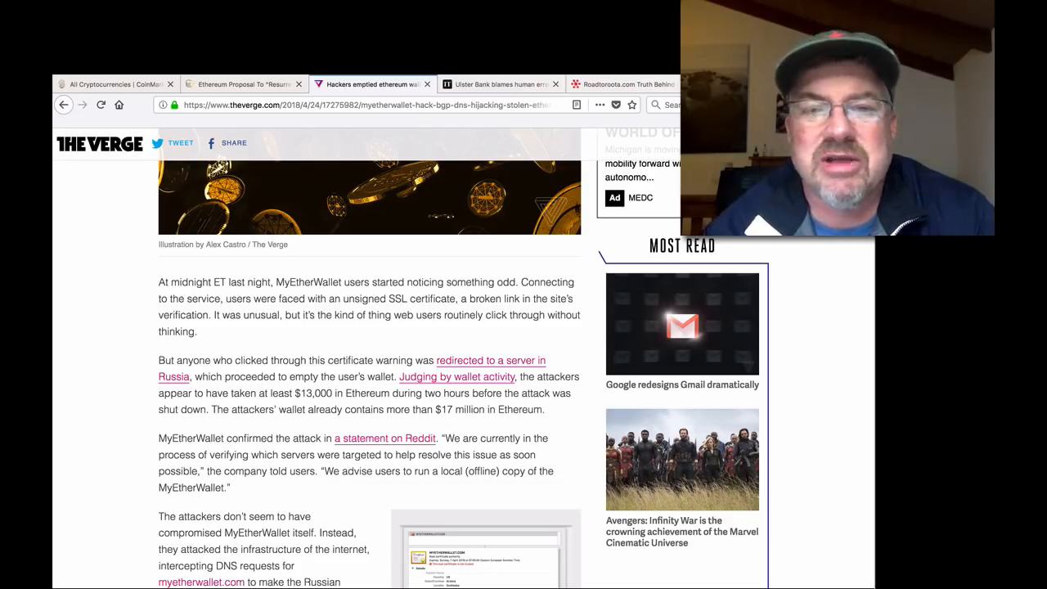
{"action": "left_click", "coordinate": [242, 83]}
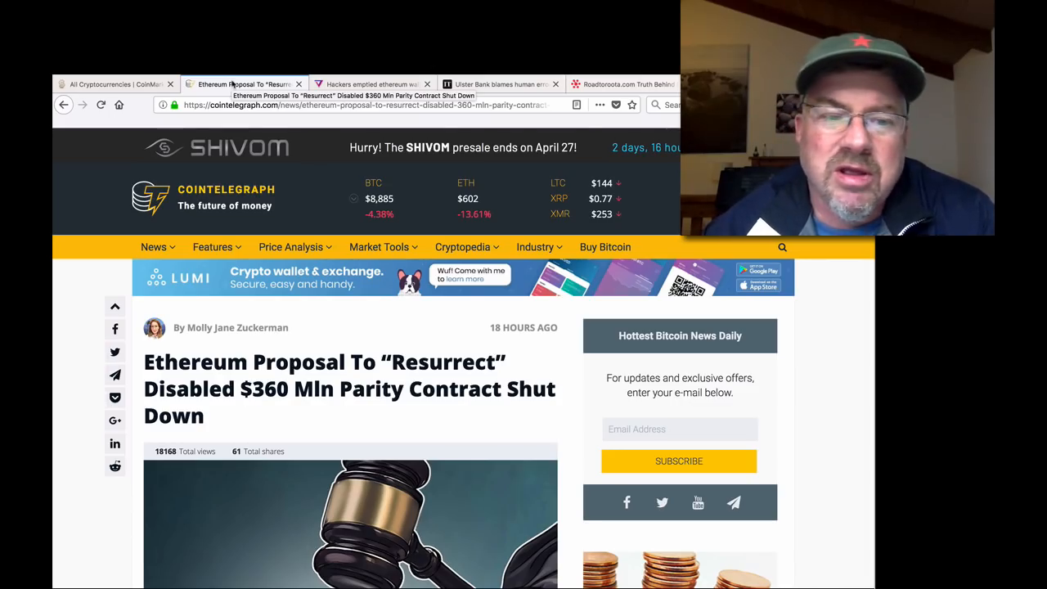
{"action": "scroll", "scroll_direction": "down", "scroll_amount": 3}
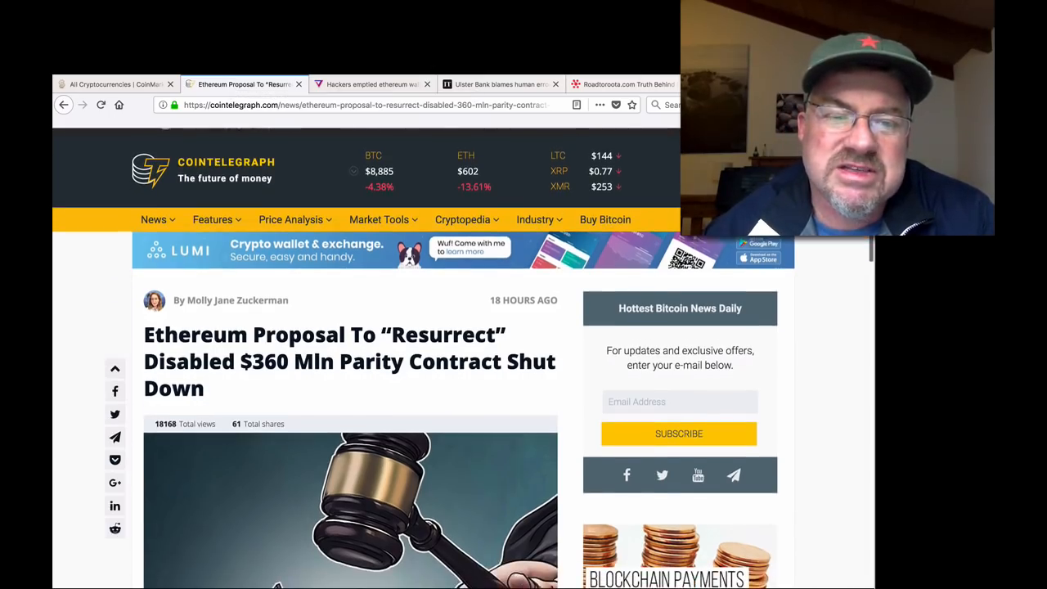
{"action": "scroll", "scroll_direction": "down", "scroll_amount": 3}
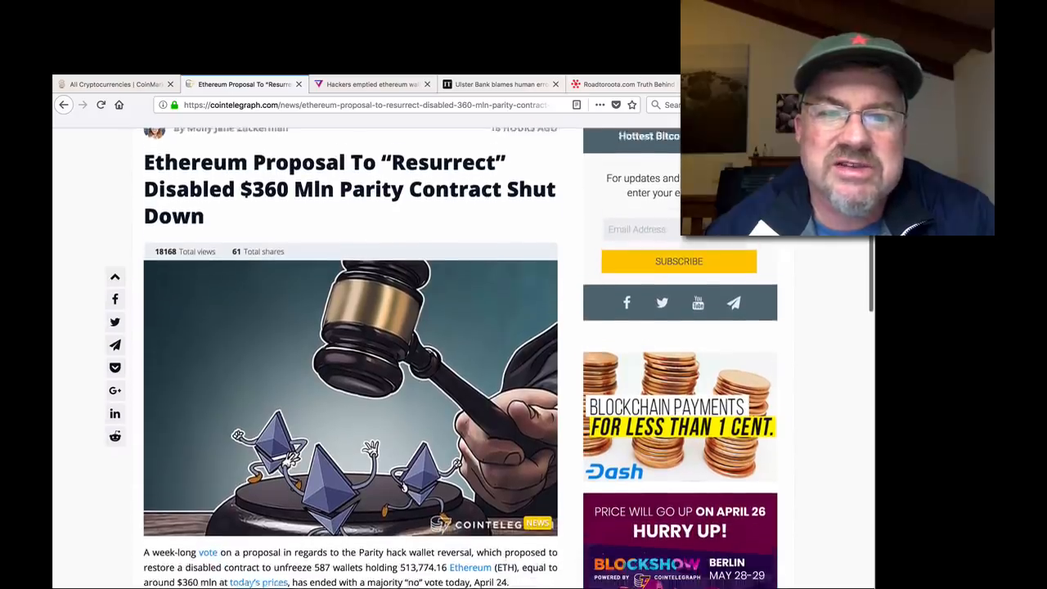
{"action": "scroll", "scroll_direction": "down", "scroll_amount": 3}
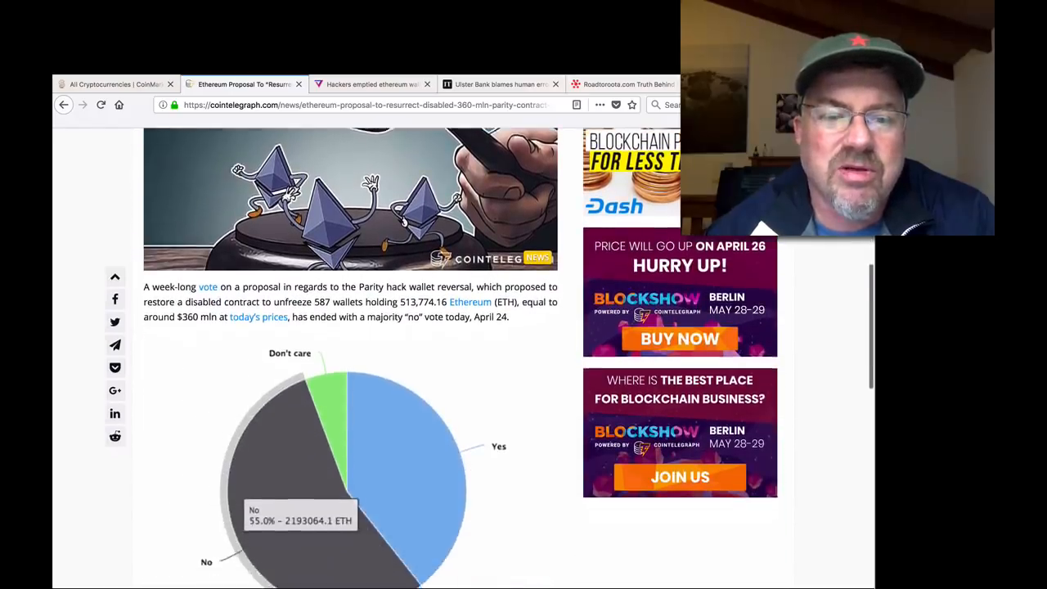
{"action": "scroll", "scroll_direction": "down", "scroll_amount": 3}
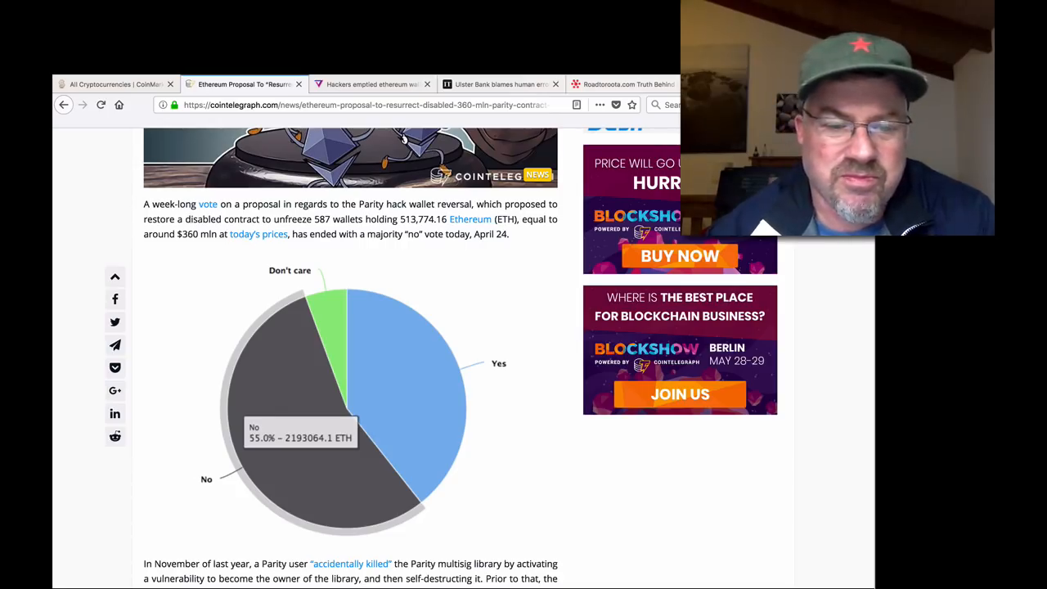
{"action": "scroll", "scroll_direction": "down", "scroll_amount": 3}
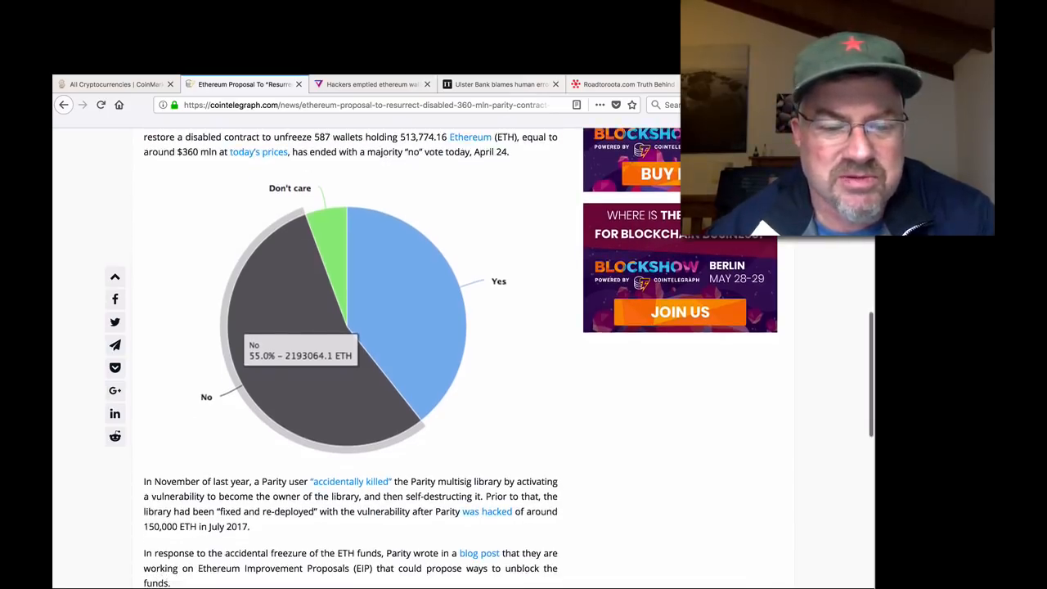
{"action": "scroll", "scroll_direction": "down", "scroll_amount": 3}
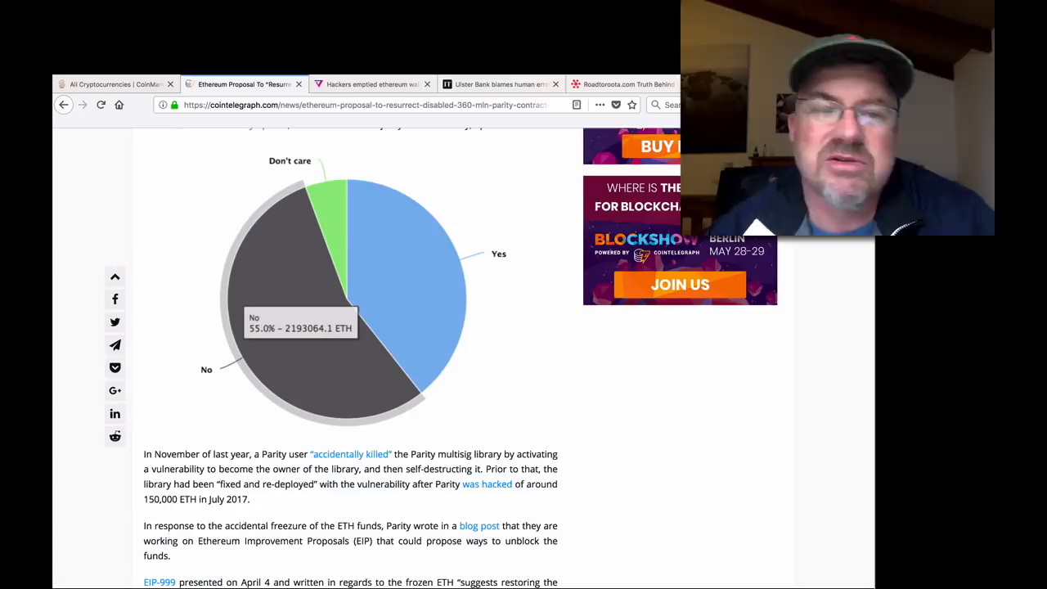
{"action": "scroll", "scroll_direction": "down", "scroll_amount": 3}
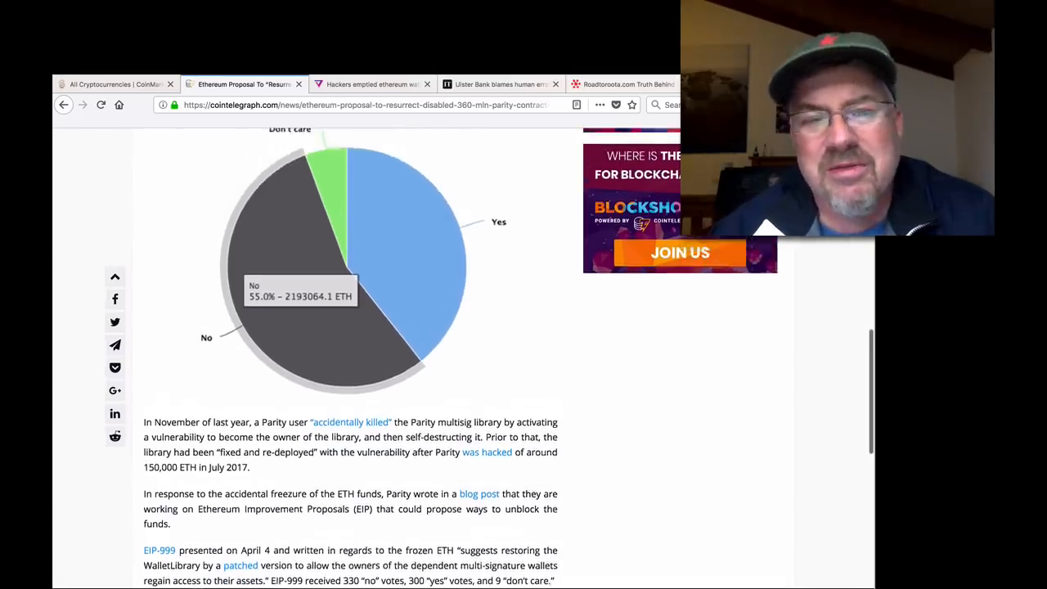
{"action": "scroll", "scroll_direction": "up", "scroll_amount": 3}
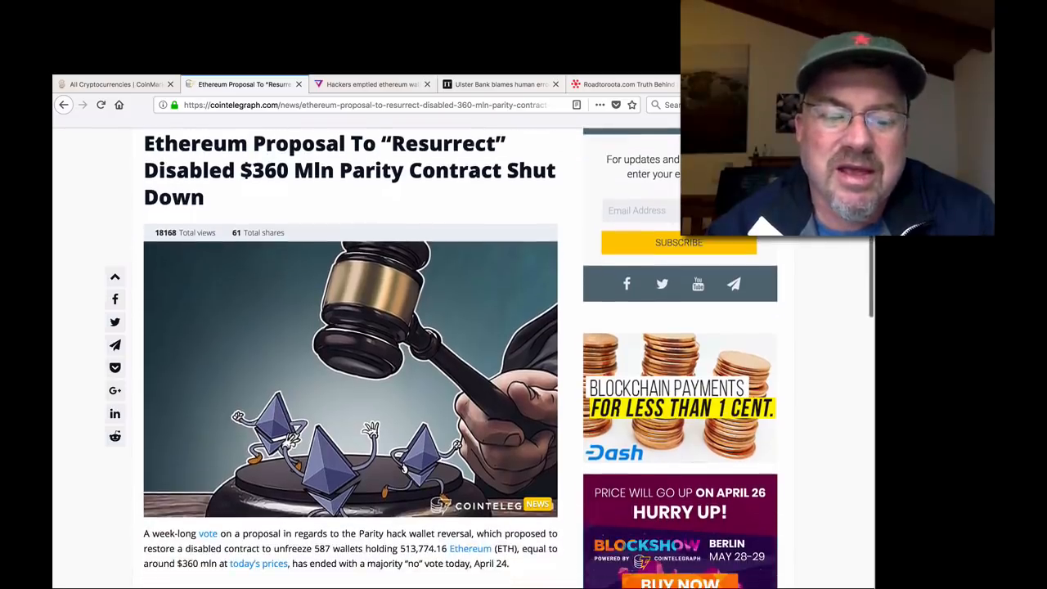
{"action": "scroll", "scroll_direction": "down", "scroll_amount": 3}
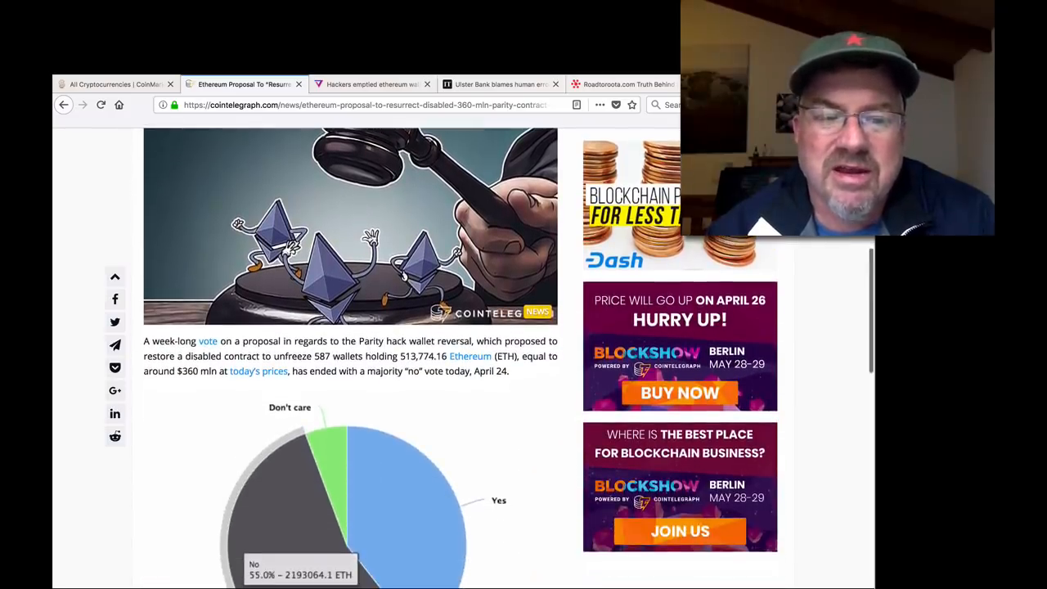
{"action": "scroll", "scroll_direction": "down", "scroll_amount": 3}
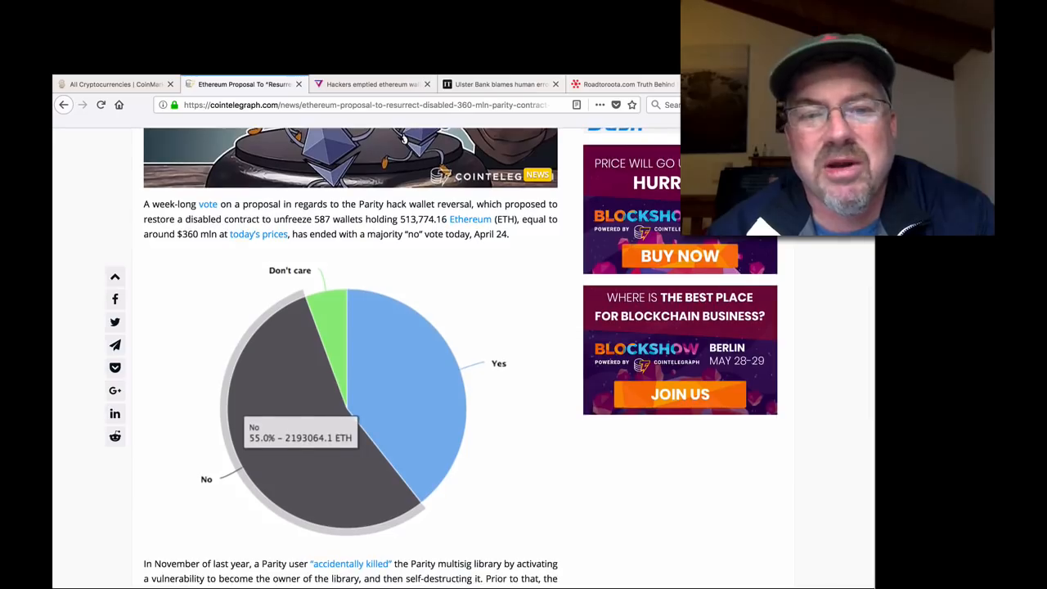
{"action": "scroll", "scroll_direction": "down", "scroll_amount": 3}
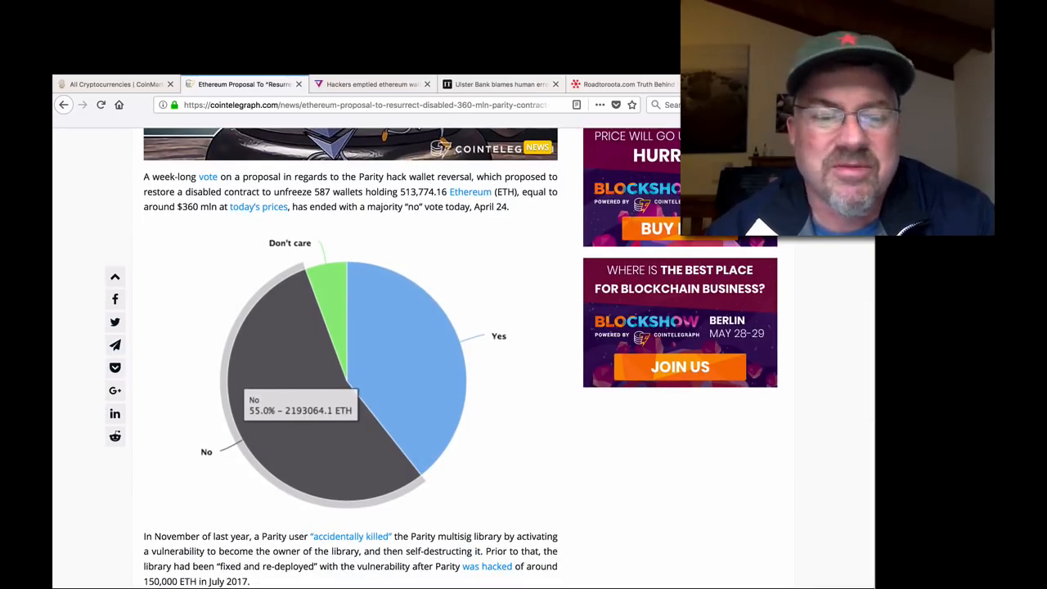
{"action": "scroll", "scroll_direction": "down", "scroll_amount": 3}
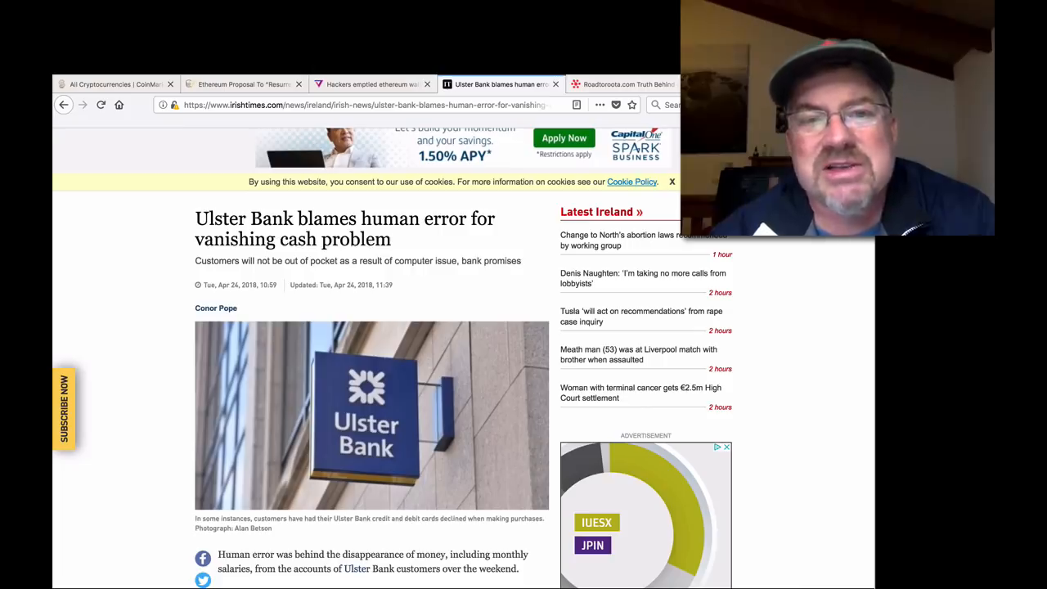
Step: Scroll through the Ulster Bank vanishing-cash article into its body text
{"action": "scroll", "scroll_direction": "down", "scroll_amount": 3}
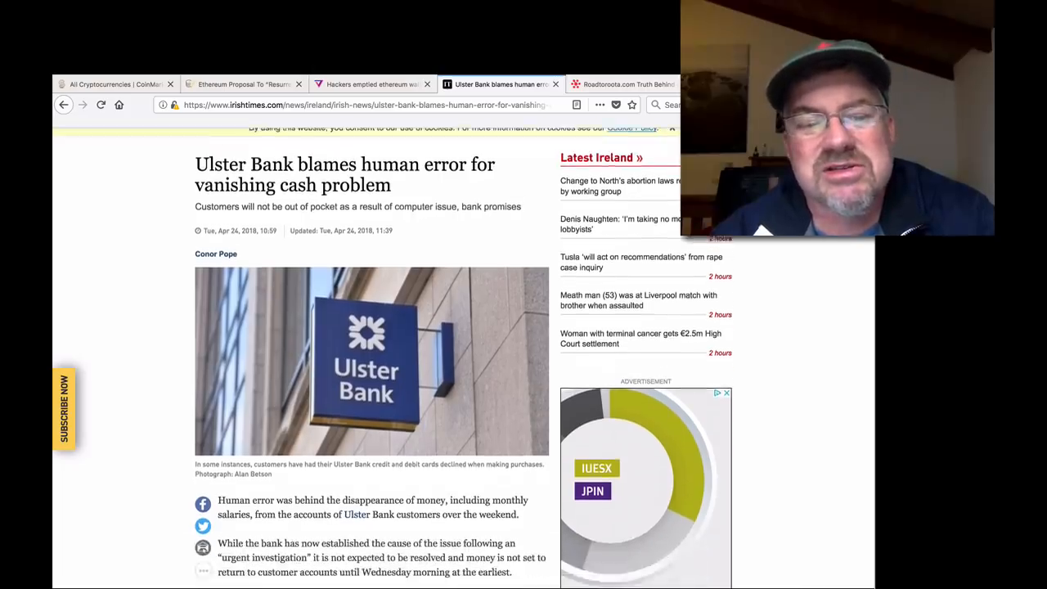
{"action": "scroll", "scroll_direction": "down", "scroll_amount": 3}
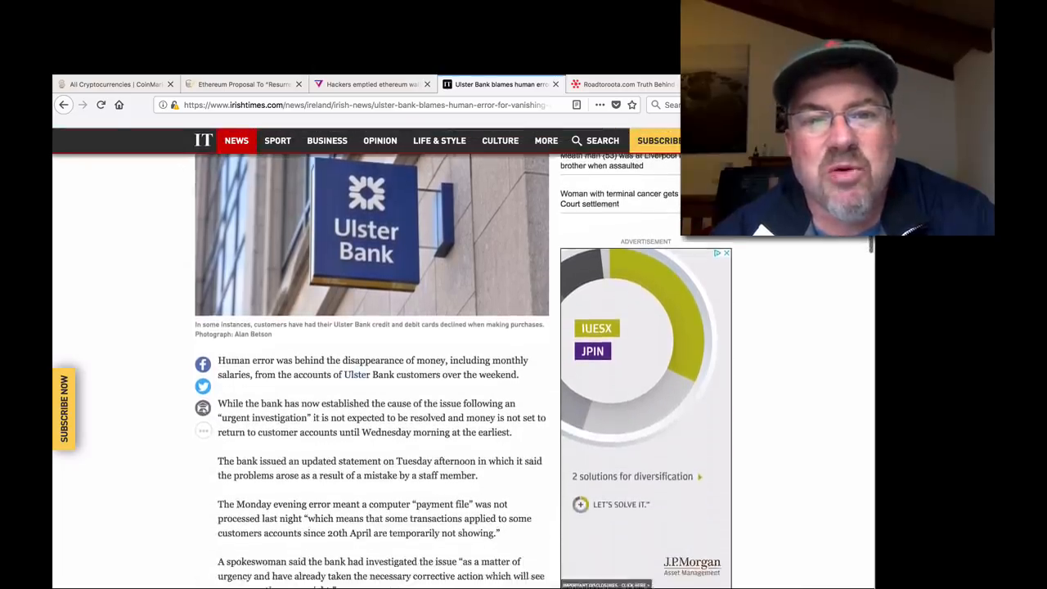
{"action": "scroll", "scroll_direction": "down", "scroll_amount": 3}
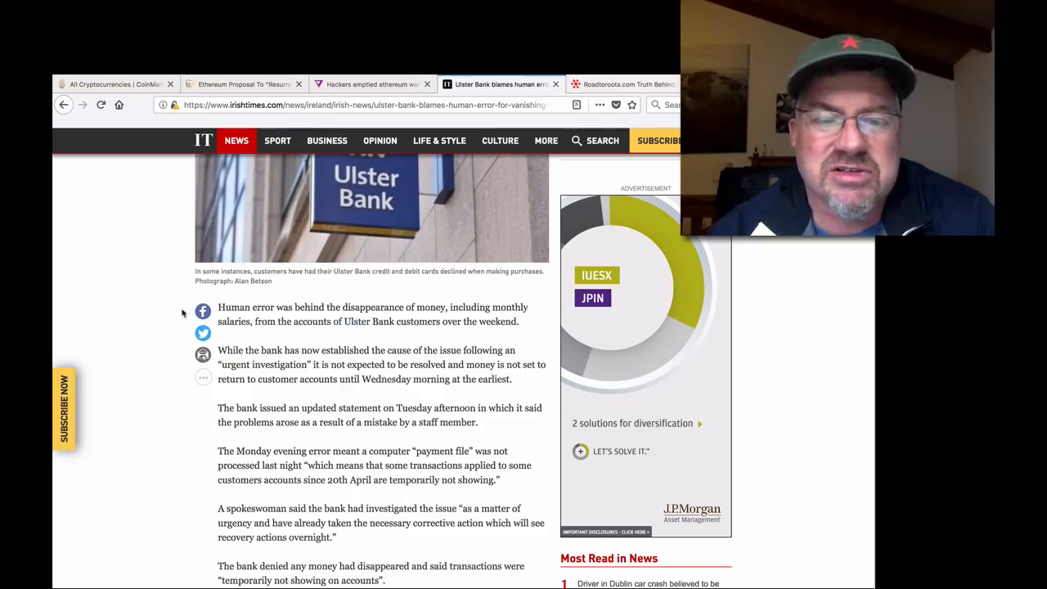
{"action": "scroll", "scroll_direction": "down", "scroll_amount": 3}
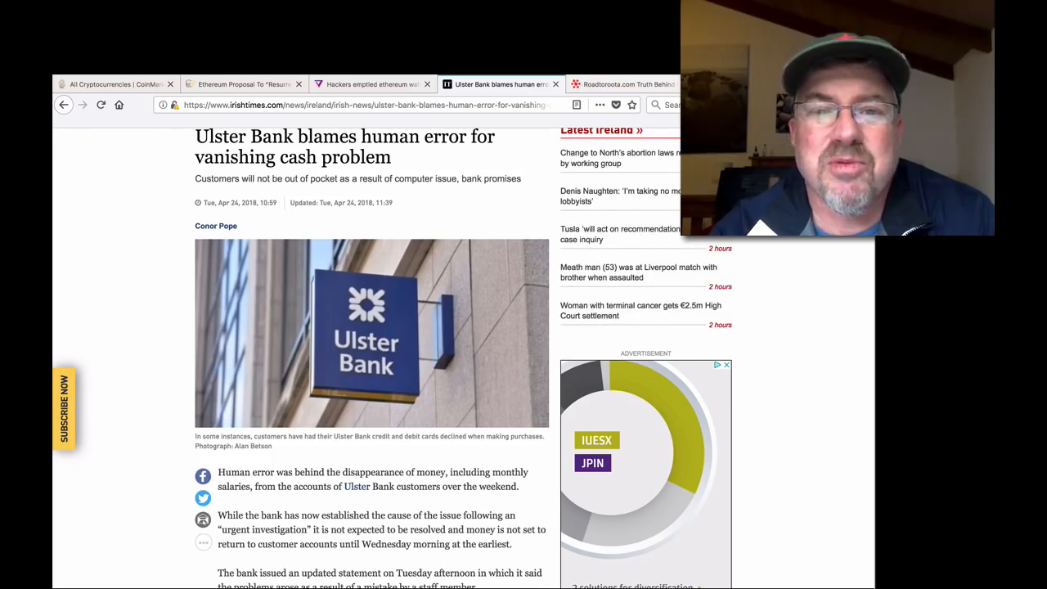
{"action": "mouse_move", "coordinate": [147, 278]}
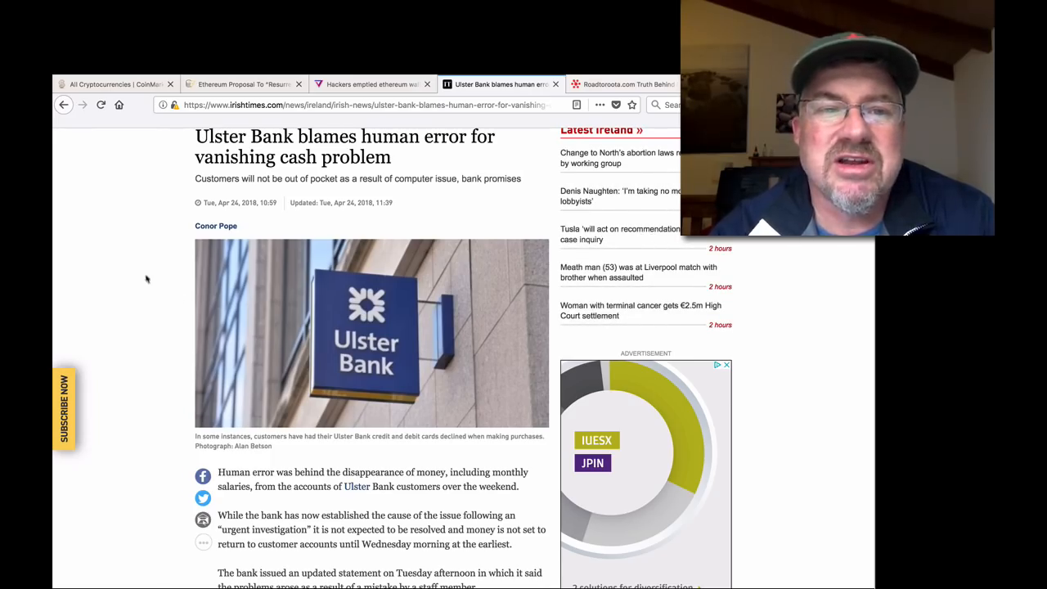
Step: Skim The Verge's MyEtherWallet hack article, then return to CoinMarketCap's price listing
{"action": "left_click", "coordinate": [368, 84]}
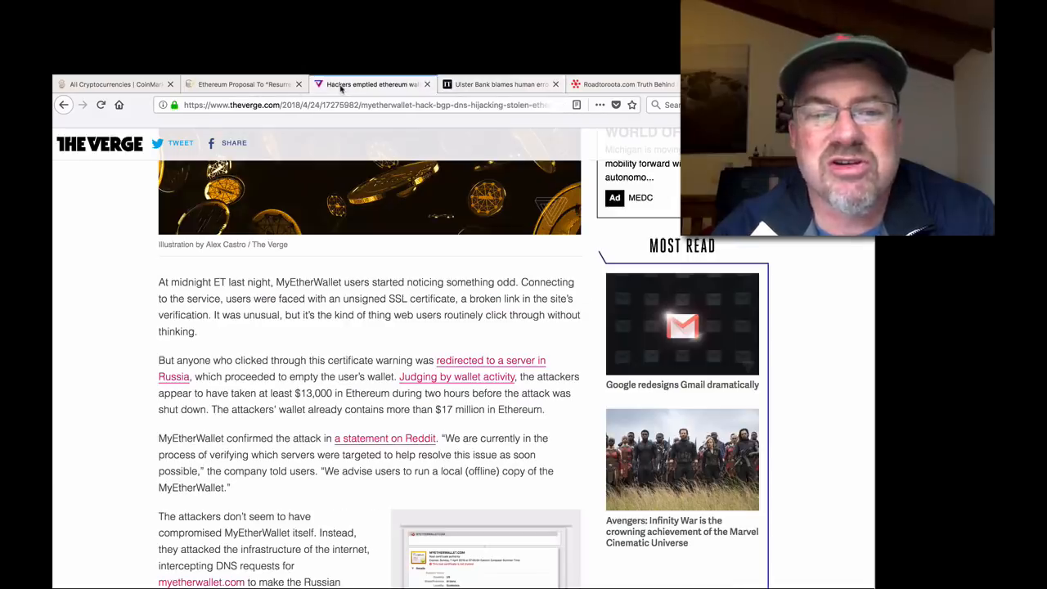
{"action": "scroll", "scroll_direction": "down", "scroll_amount": 3}
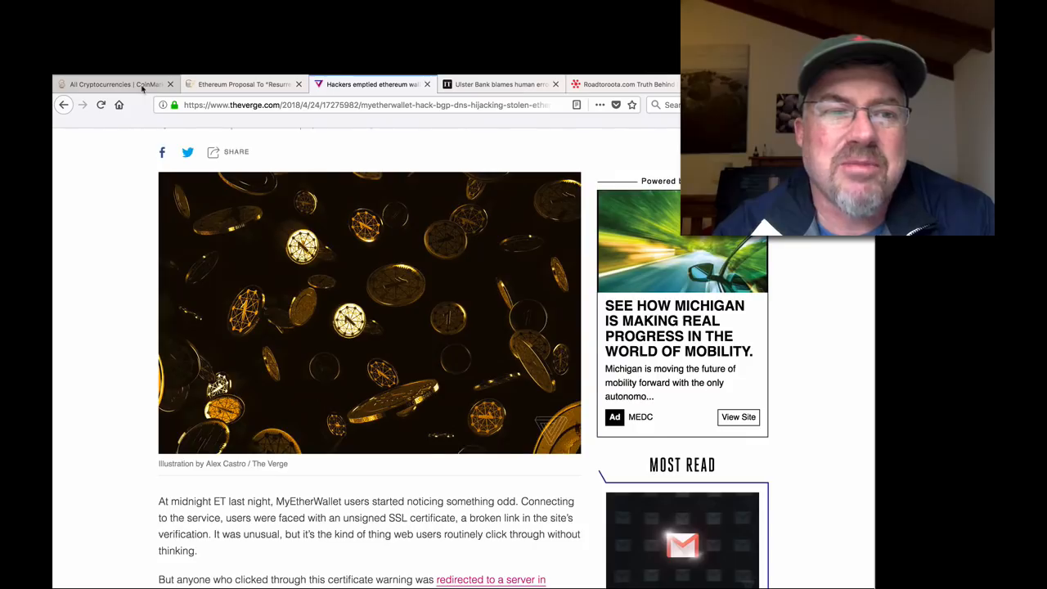
{"action": "left_click", "coordinate": [114, 83]}
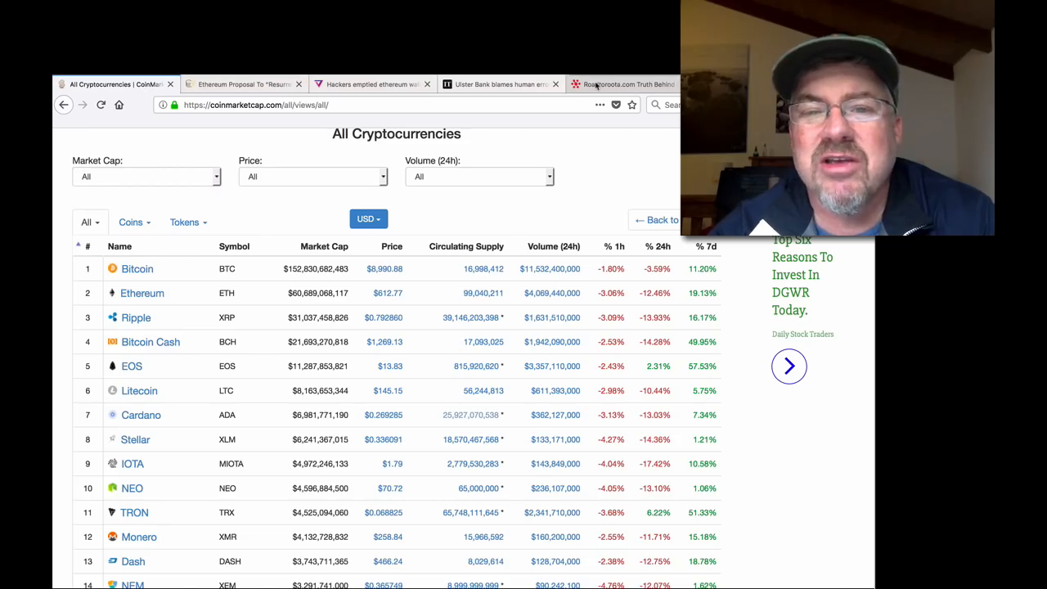
Step: Switch to the Road to Roota Letters homepage tab
{"action": "left_click", "coordinate": [623, 83]}
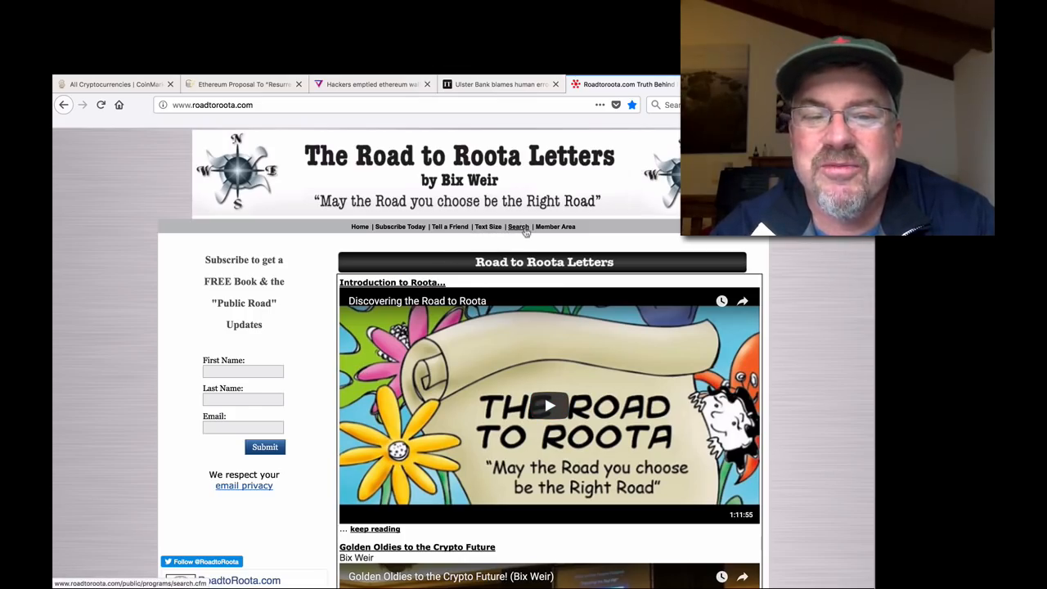
{"action": "mouse_move", "coordinate": [518, 226]}
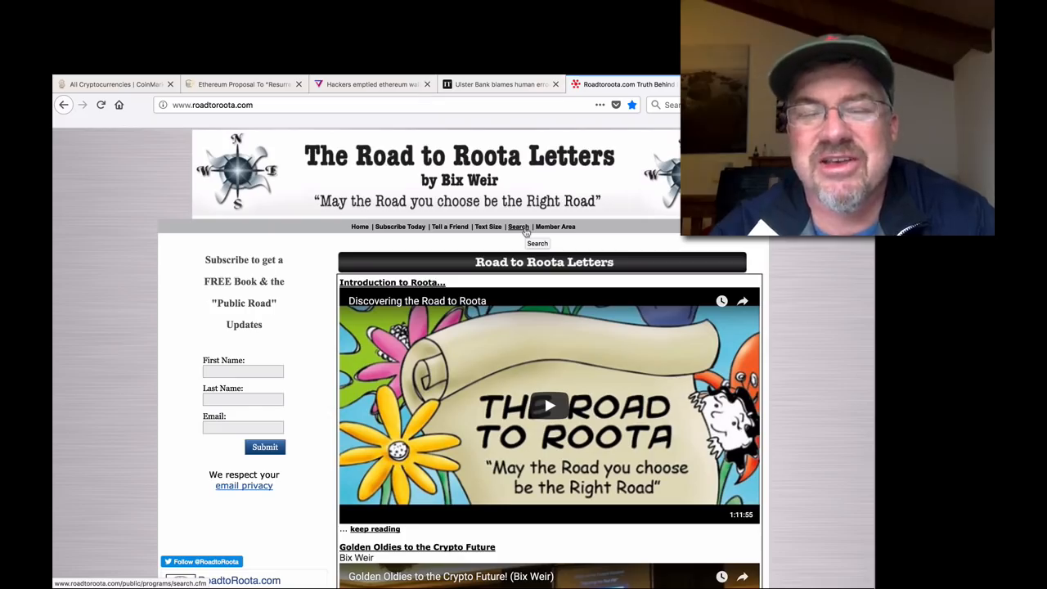